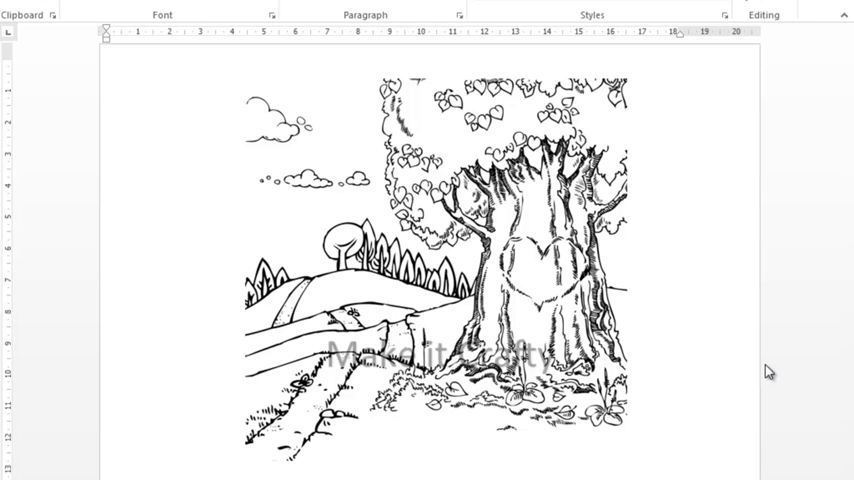
mouse_move(414, 308)
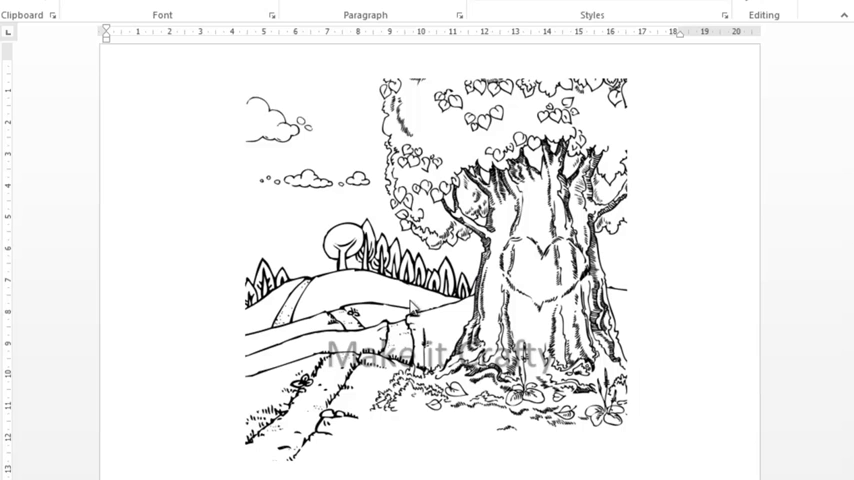
mouse_move(364, 216)
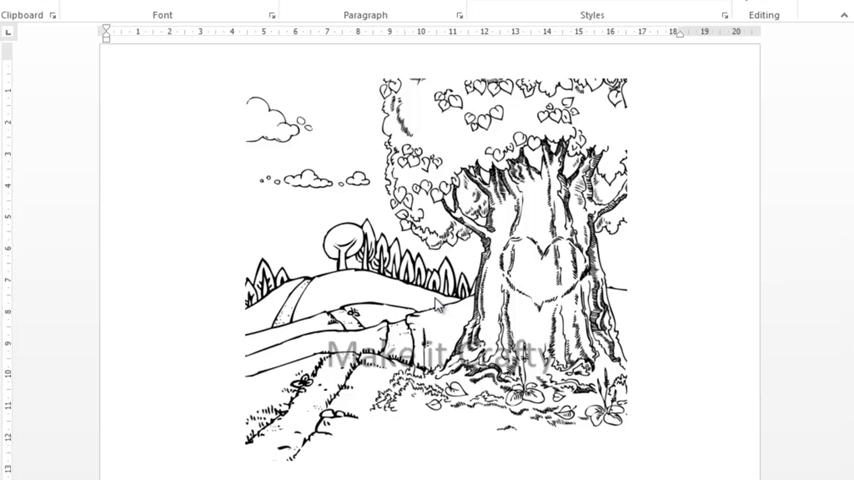
mouse_move(168, 166)
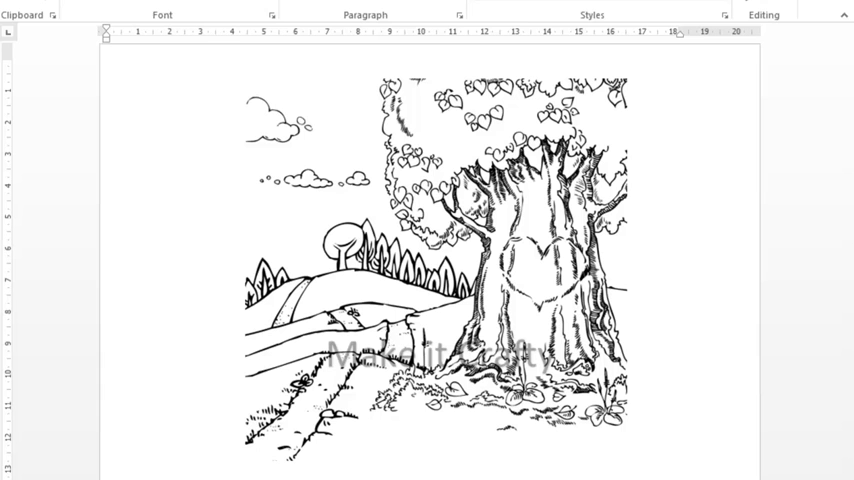
Show the Insert ribbon commands for adding shapes to the document.
click(108, 68)
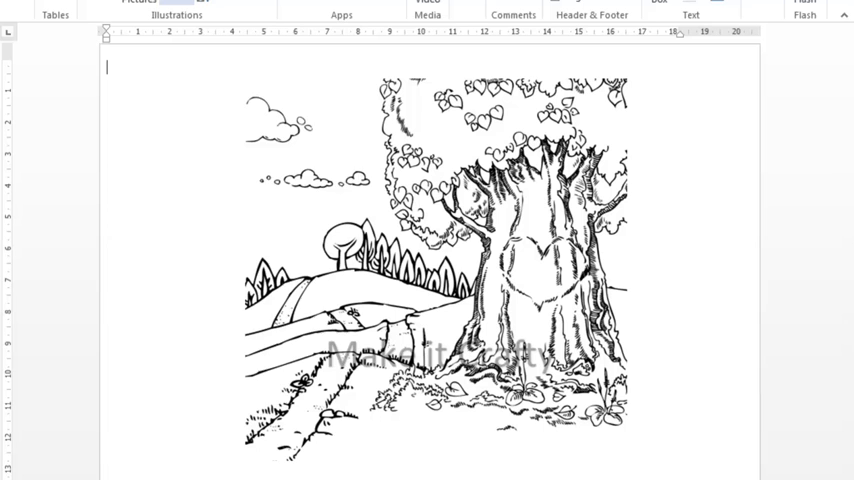
Bring up the Shapes gallery to start a freeform shape over the hills.
click(176, 8)
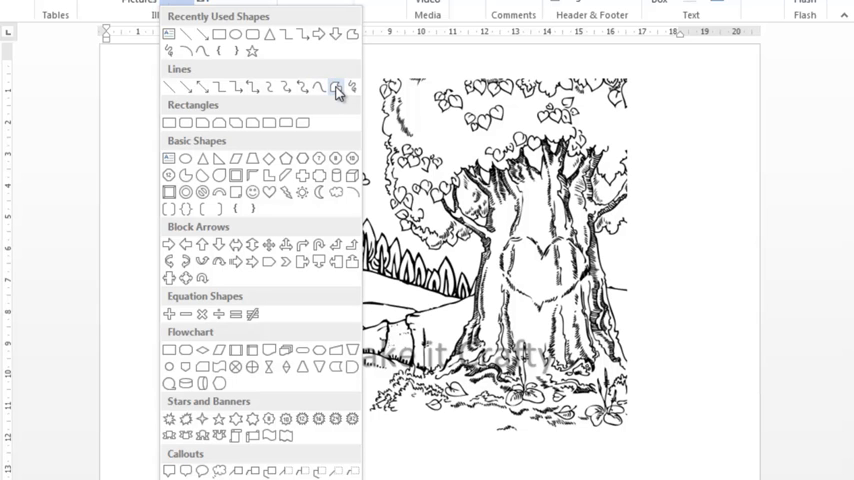
mouse_move(336, 88)
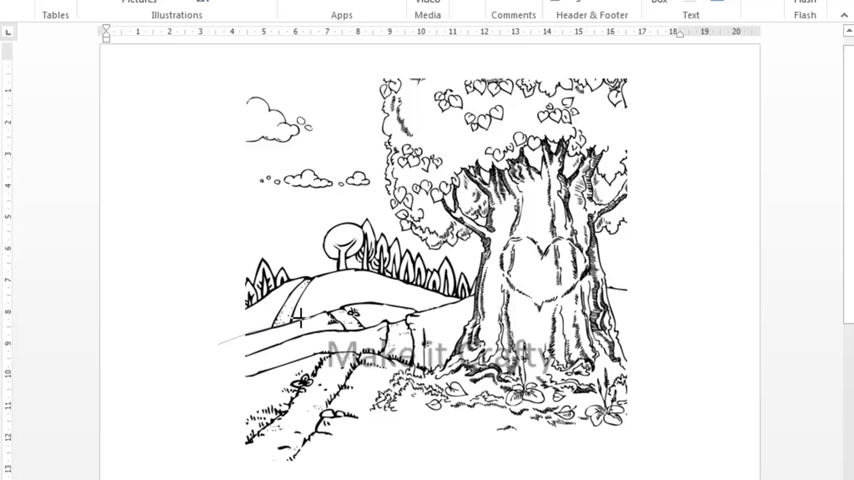
mouse_move(384, 296)
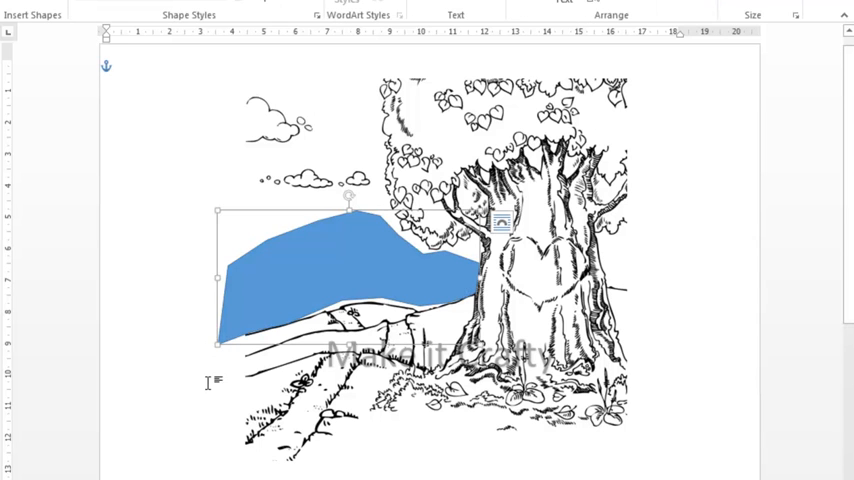
mouse_move(490, 284)
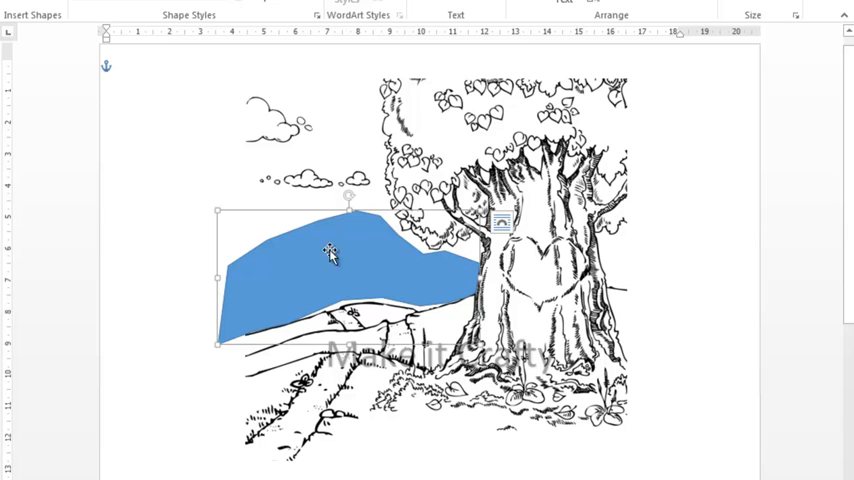
mouse_move(330, 52)
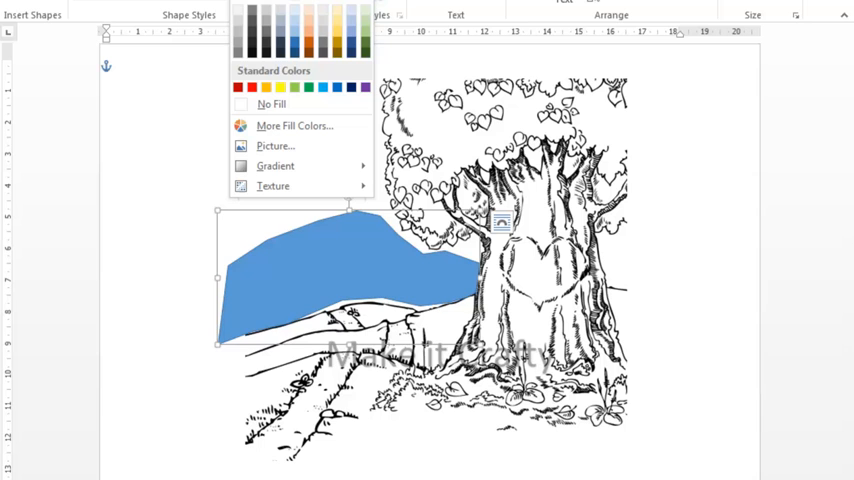
Give the hillside shape a white fill and no outline.
click(272, 104)
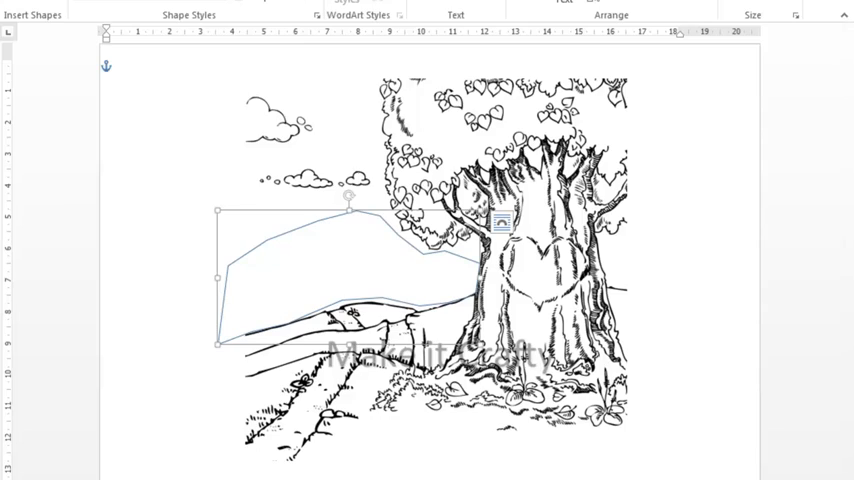
click(224, 46)
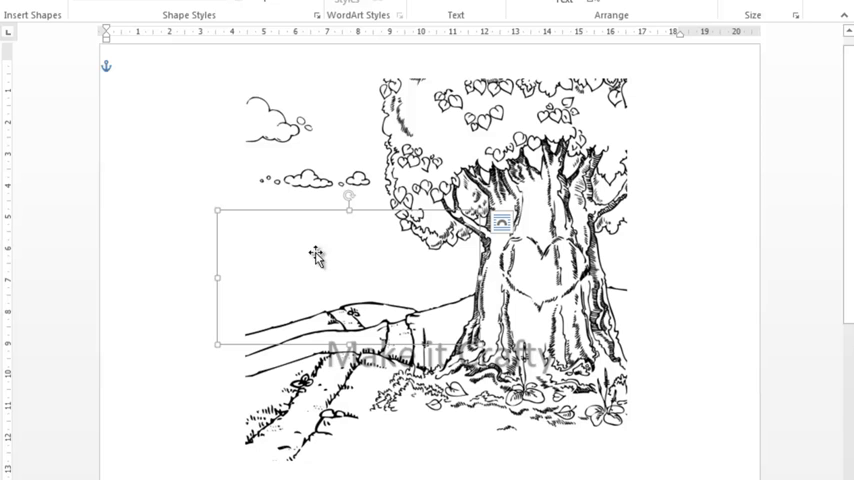
mouse_move(352, 268)
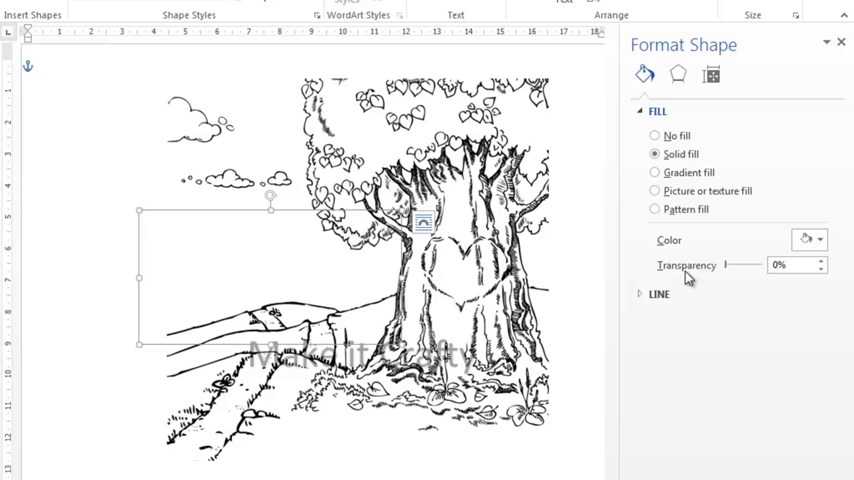
mouse_move(728, 276)
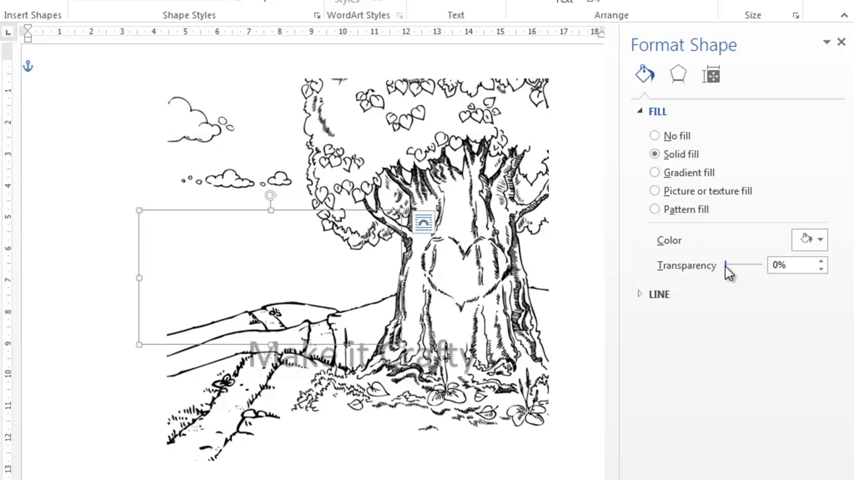
Adjust the hillside shape's fill transparency slider, settling it at 15%.
drag(720, 264, 732, 264)
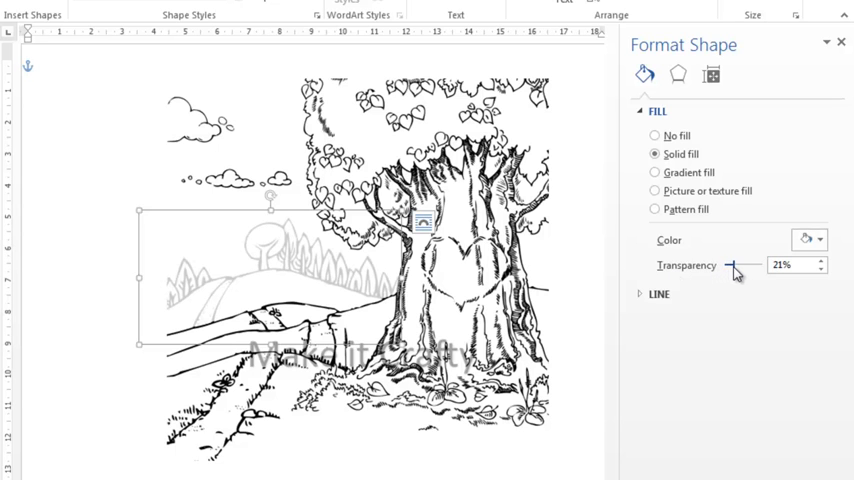
drag(736, 266, 730, 266)
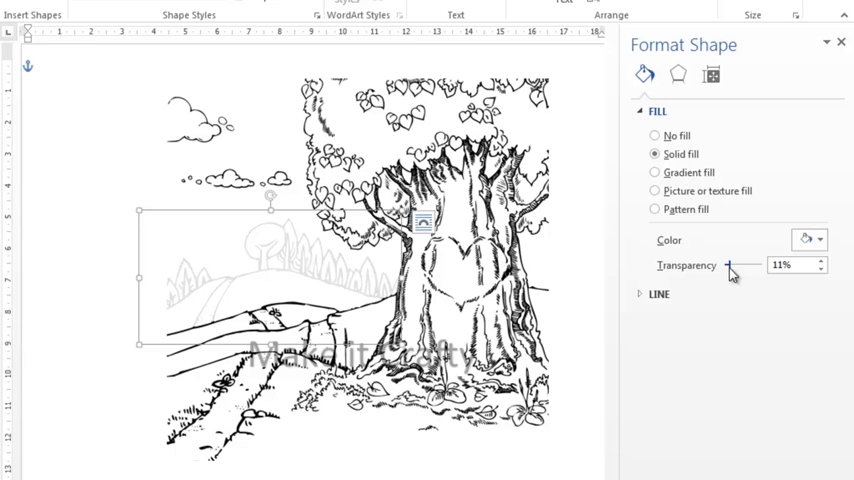
drag(732, 266, 748, 266)
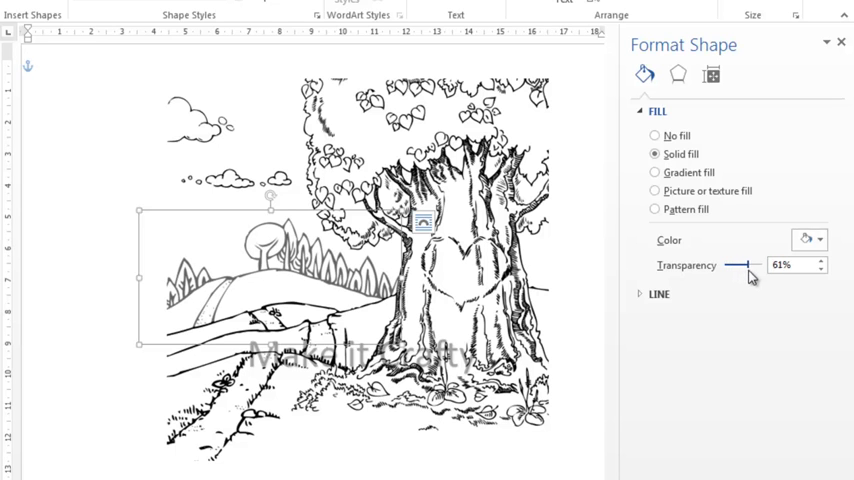
drag(742, 264, 728, 264)
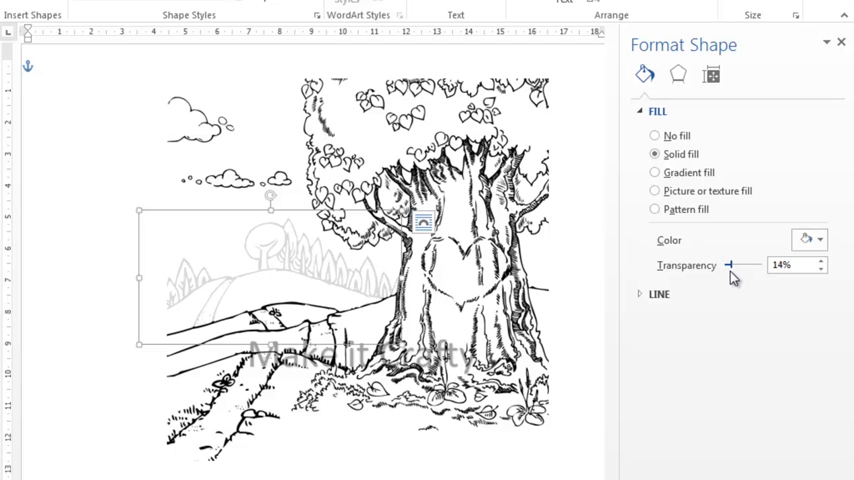
click(832, 260)
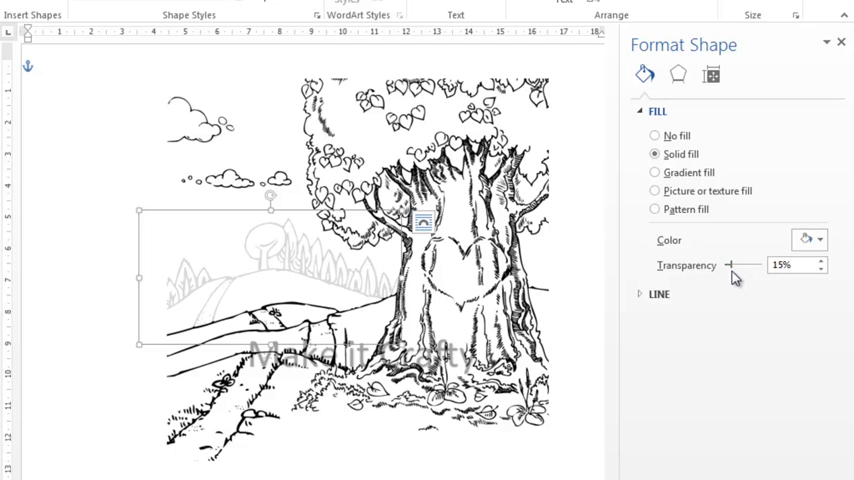
mouse_move(718, 436)
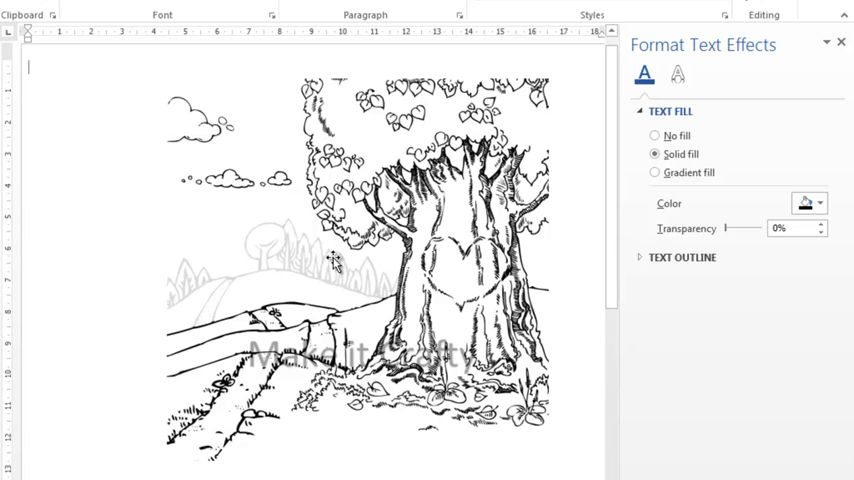
mouse_move(344, 296)
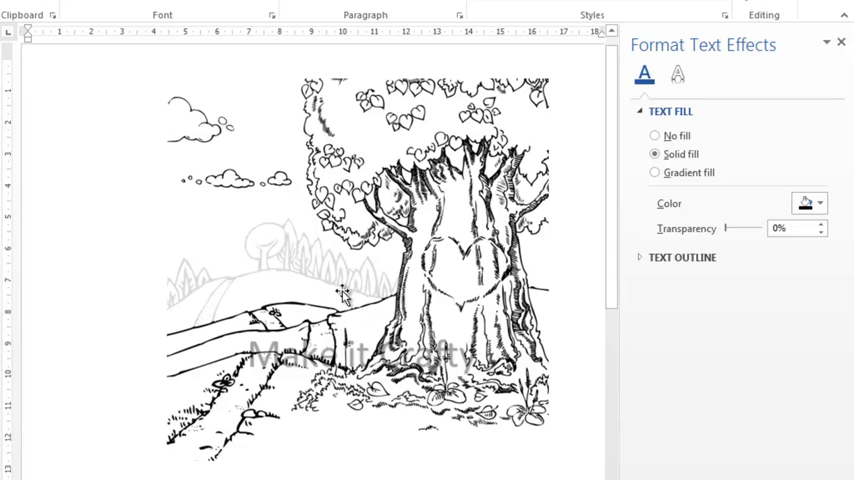
mouse_move(360, 282)
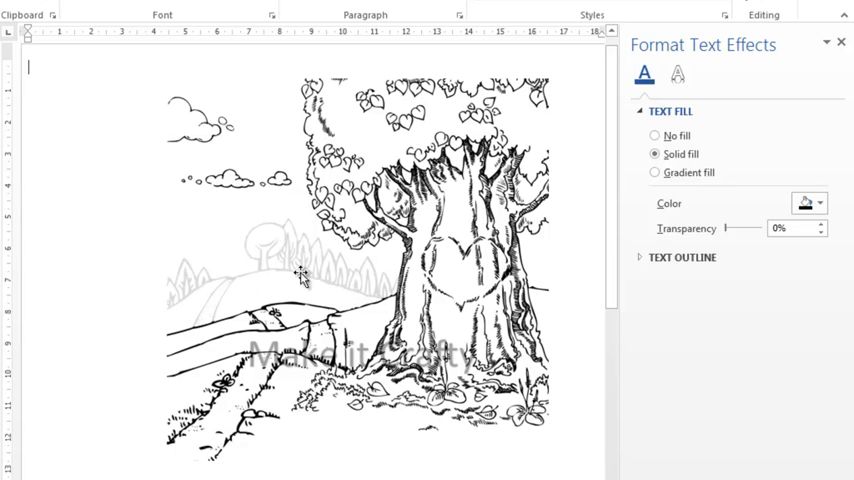
mouse_move(284, 270)
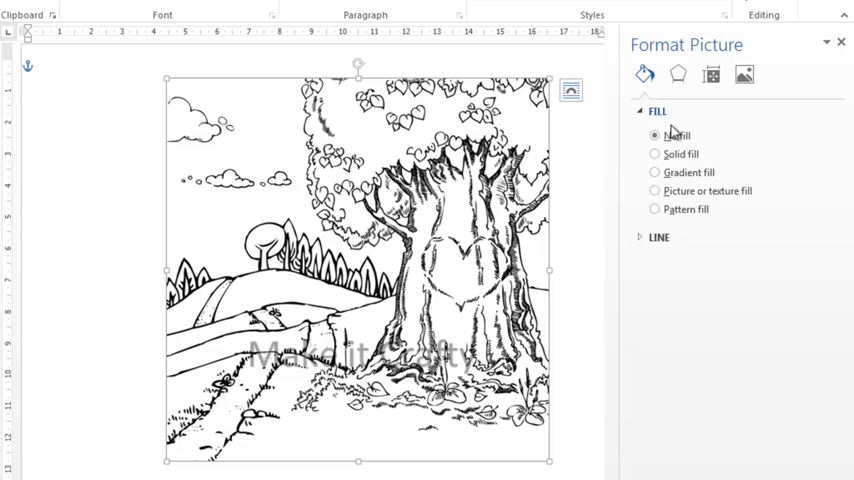
Try the Washout recolor preset on the picture, then reset it to original colours.
click(744, 74)
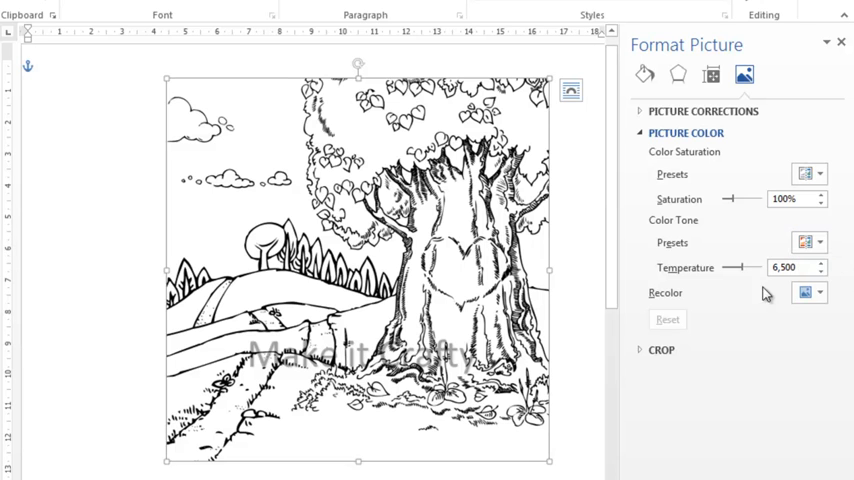
click(820, 292)
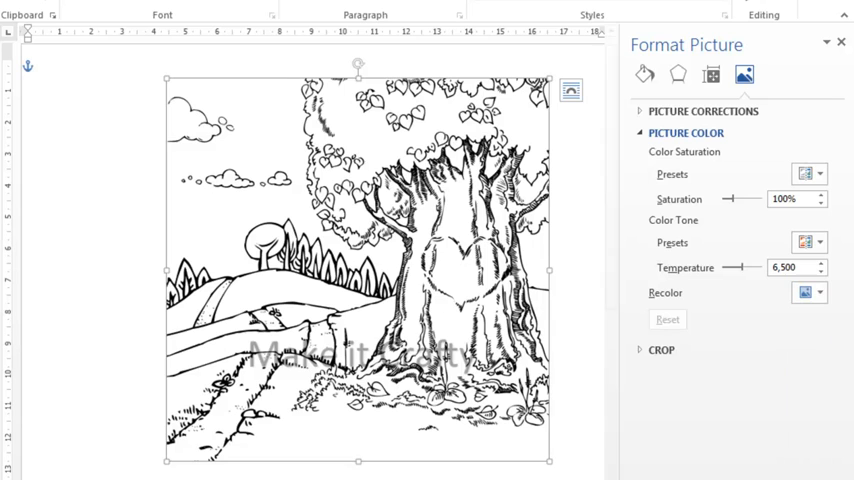
click(804, 292)
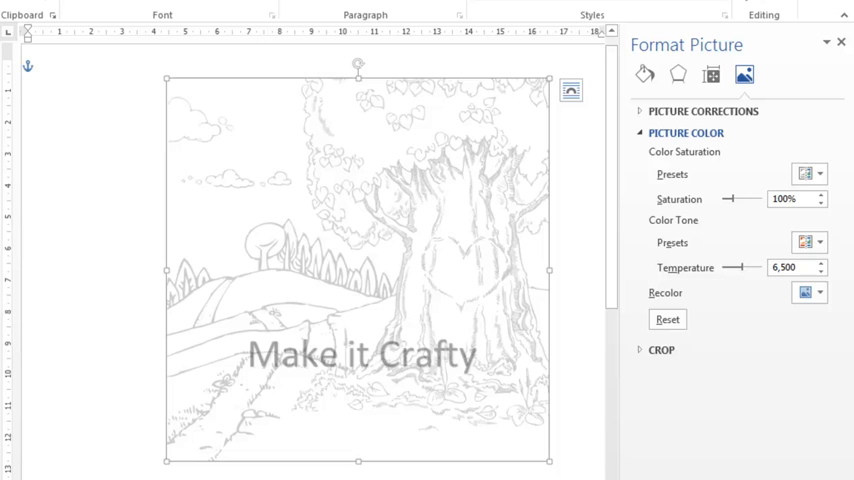
click(820, 292)
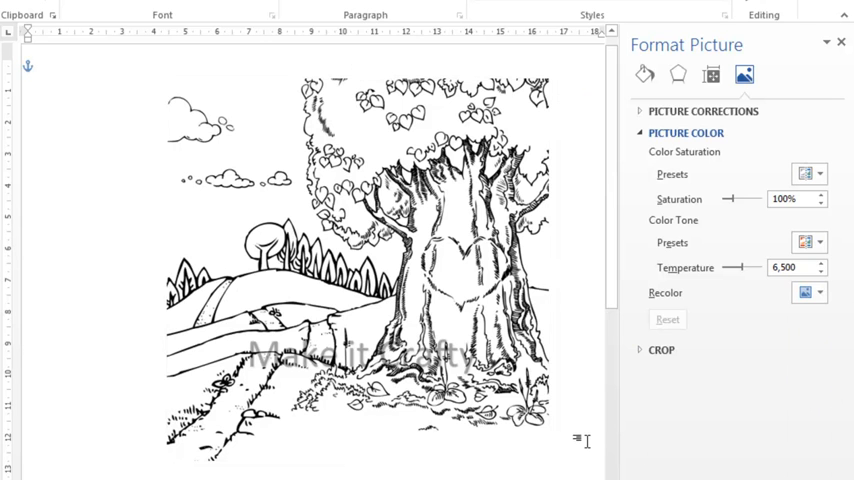
Draw a page-sized rectangle filled white with no outline, ready for fill settings.
click(676, 74)
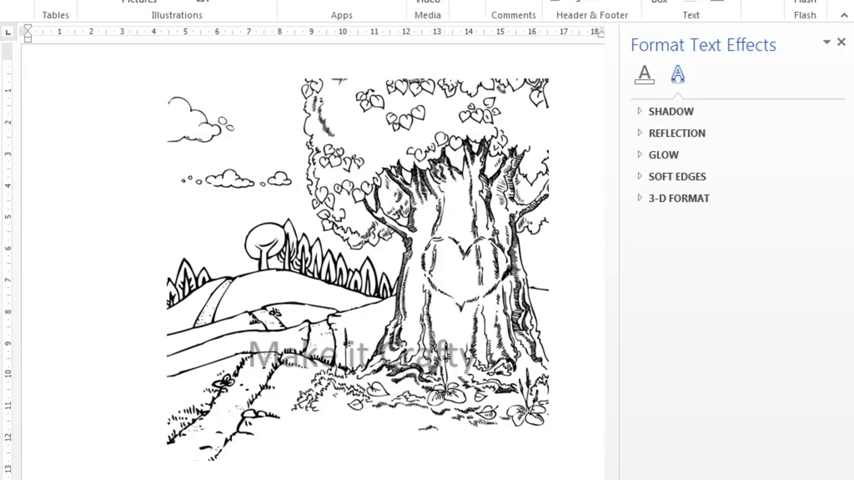
click(176, 4)
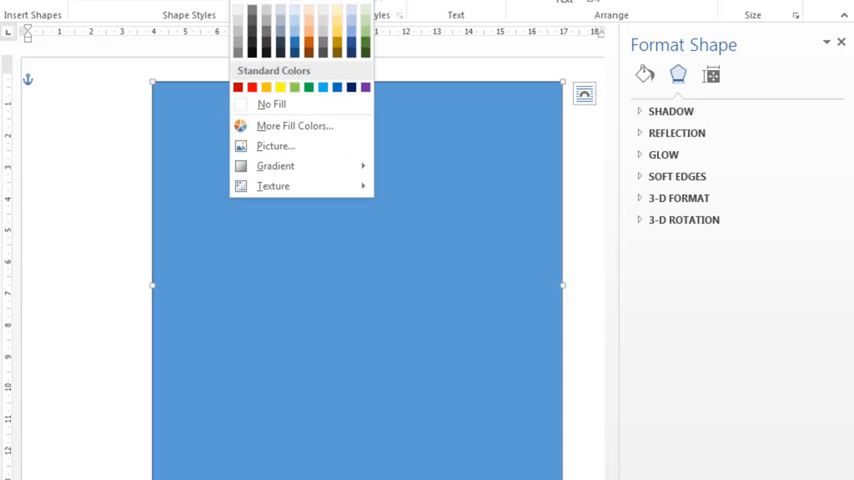
click(272, 104)
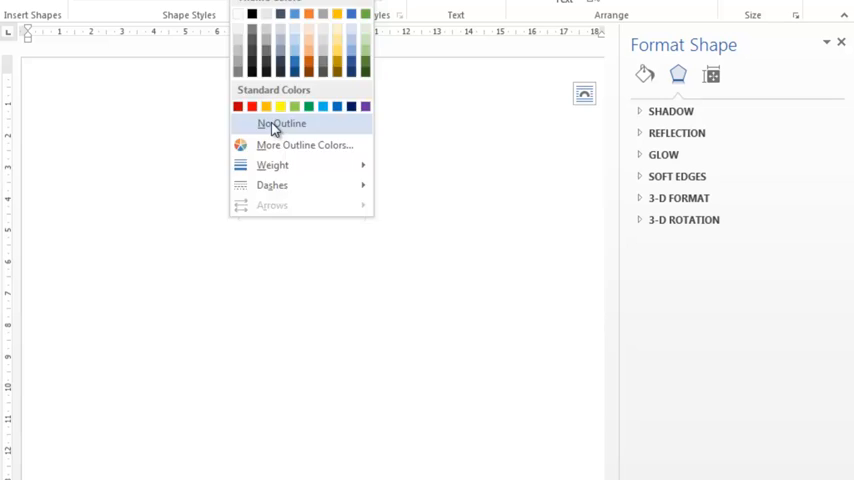
click(280, 122)
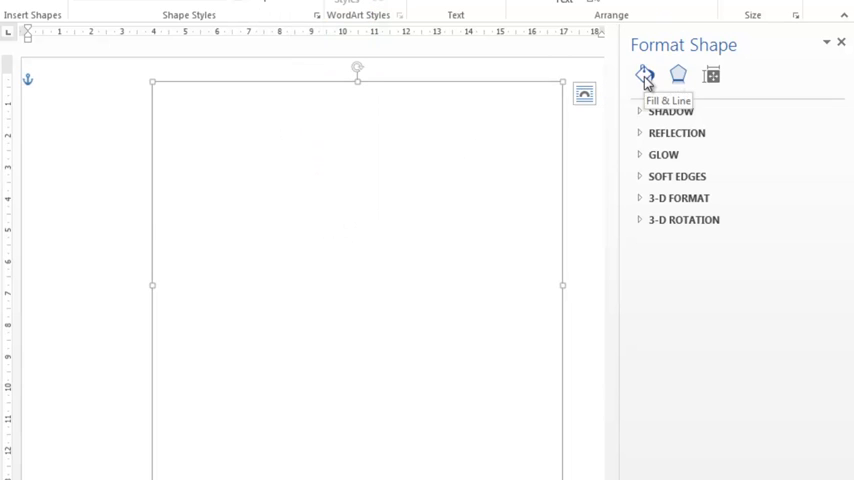
click(644, 76)
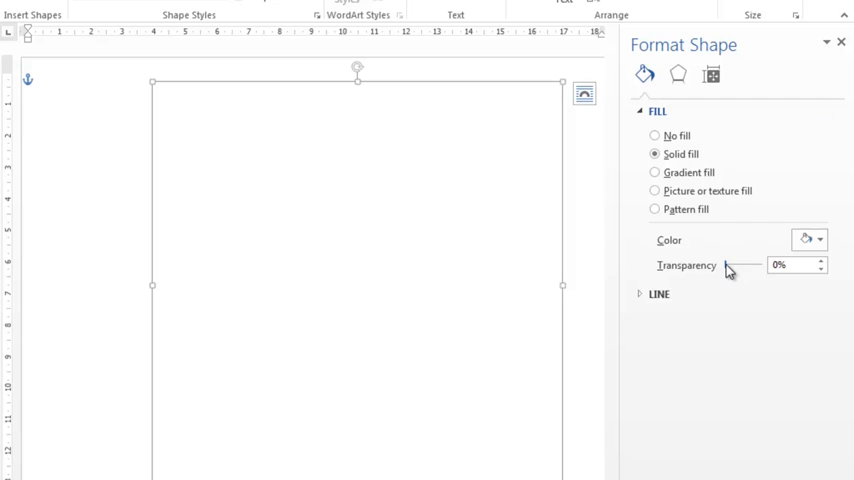